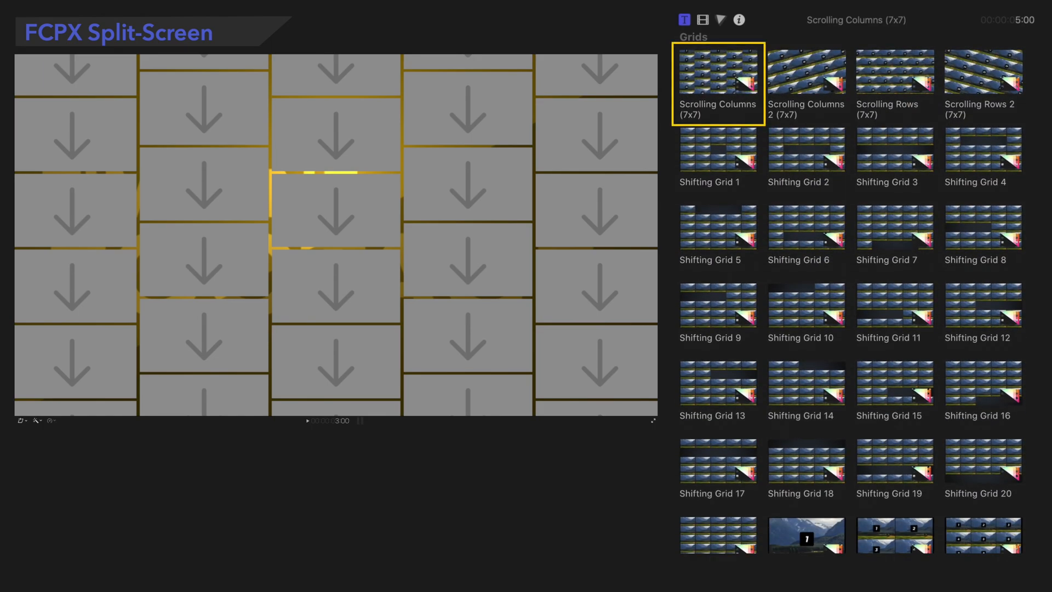
mouse_move(725, 108)
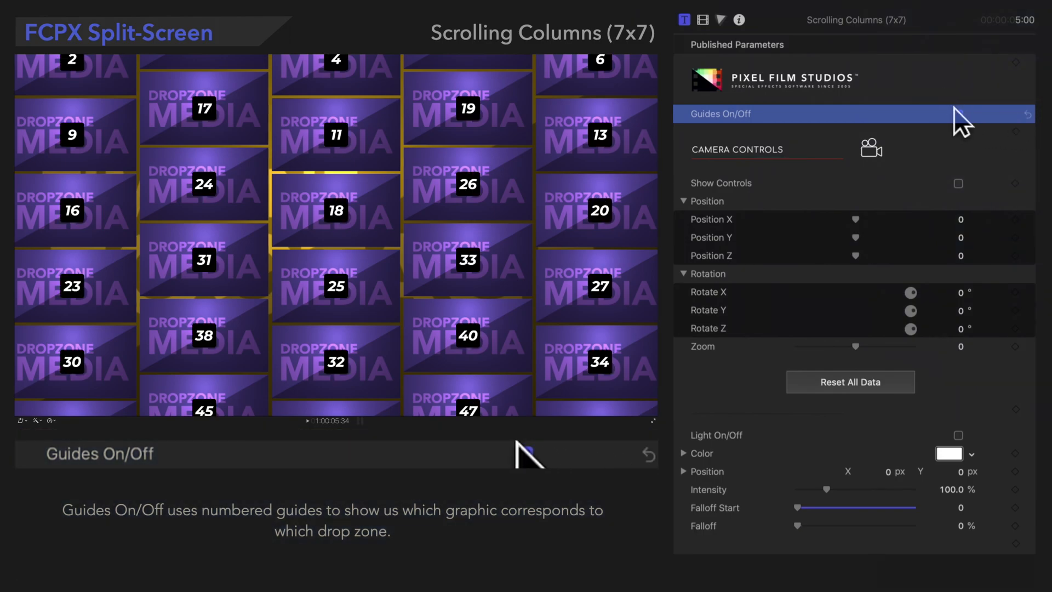
Step: Hide the numbered drop-zone guides via the Guides On/Off checkbox
left_click(958, 114)
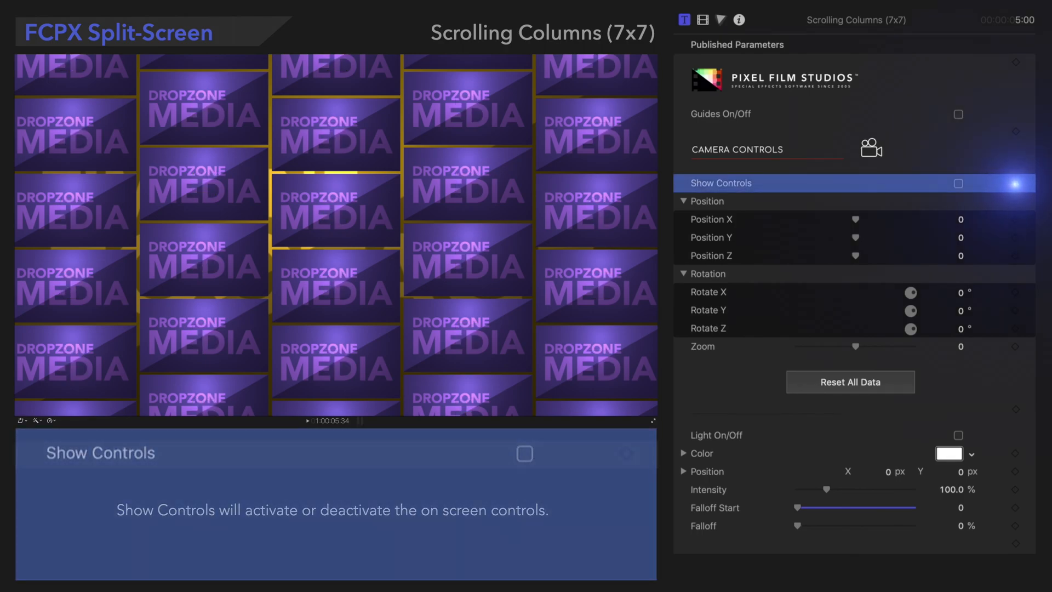
mouse_move(967, 205)
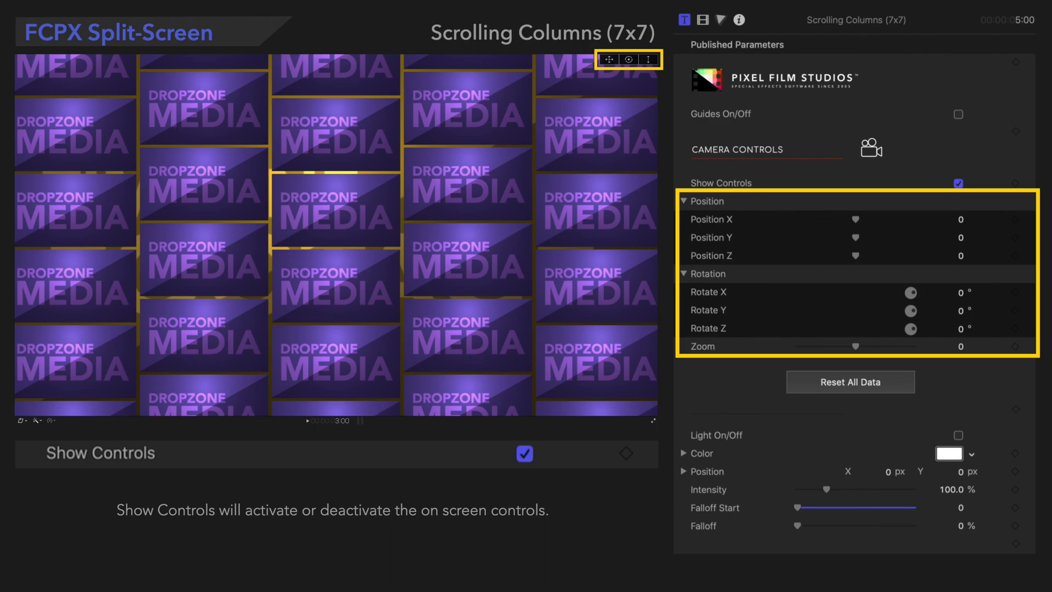
Step: Set camera Position X/Y/Z to 0.1, Rotate X/Y/Z to 20° and Zoom to 50
left_click(711, 219)
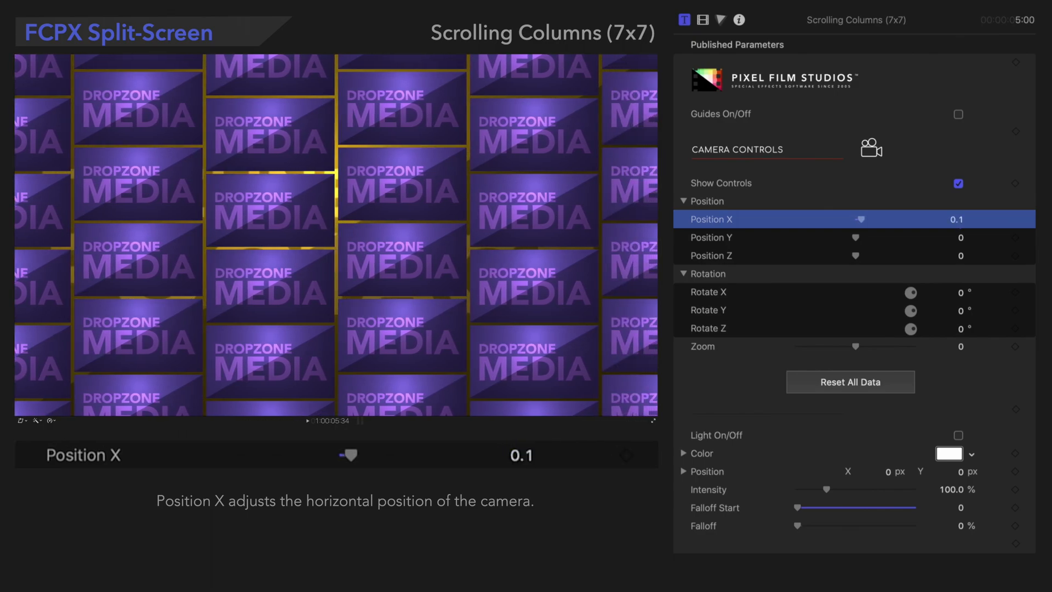
left_click(738, 237)
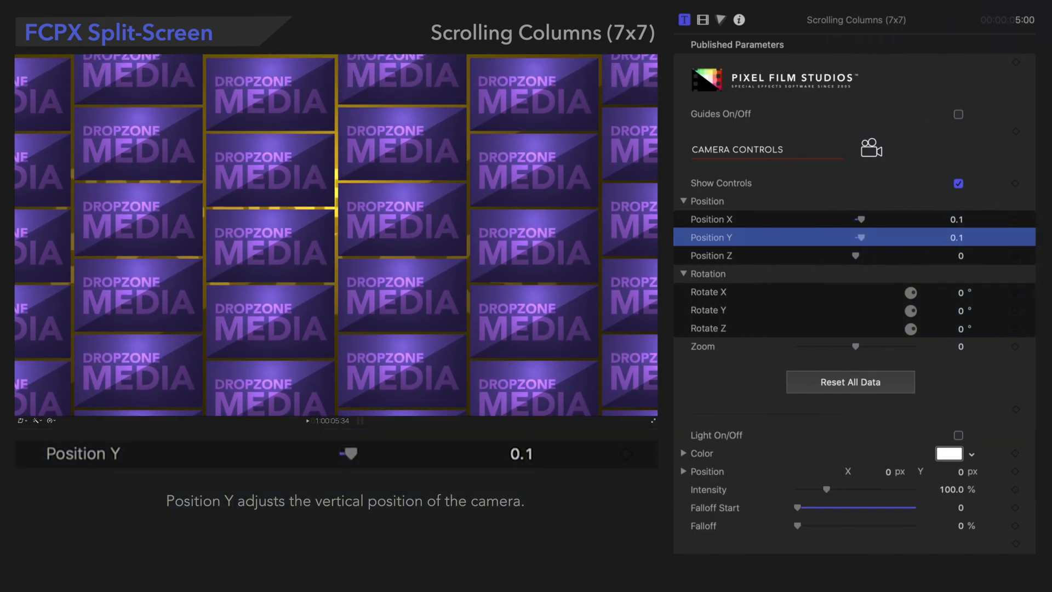
left_click(709, 255)
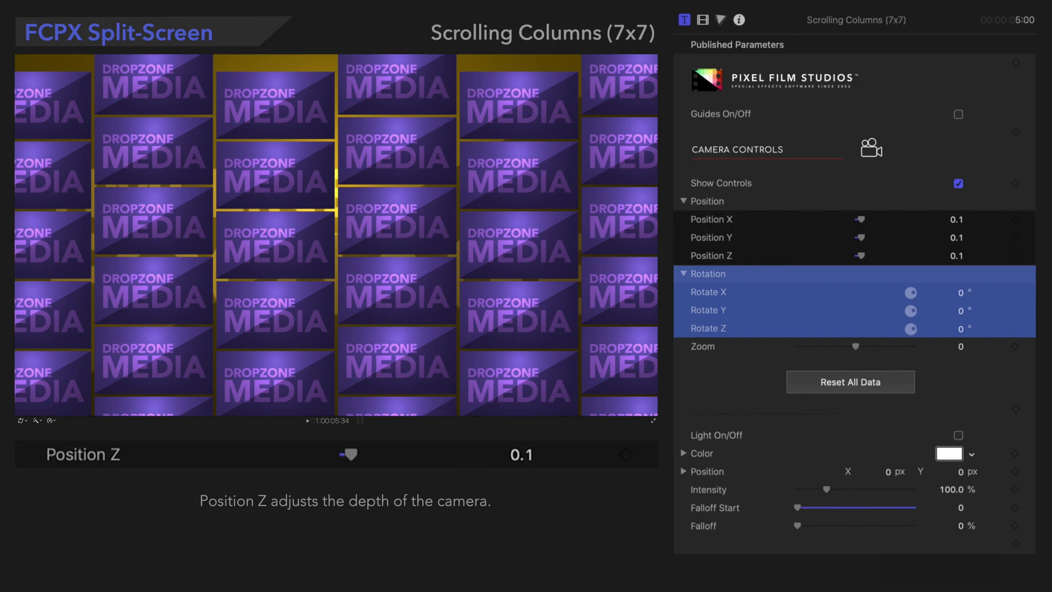
left_click(738, 291)
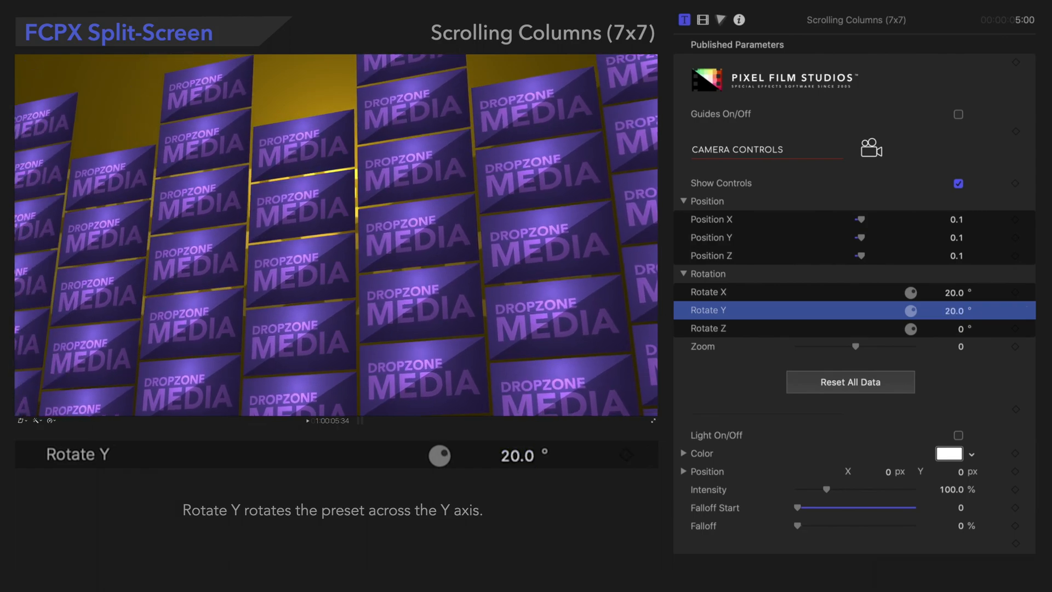
left_click(707, 327)
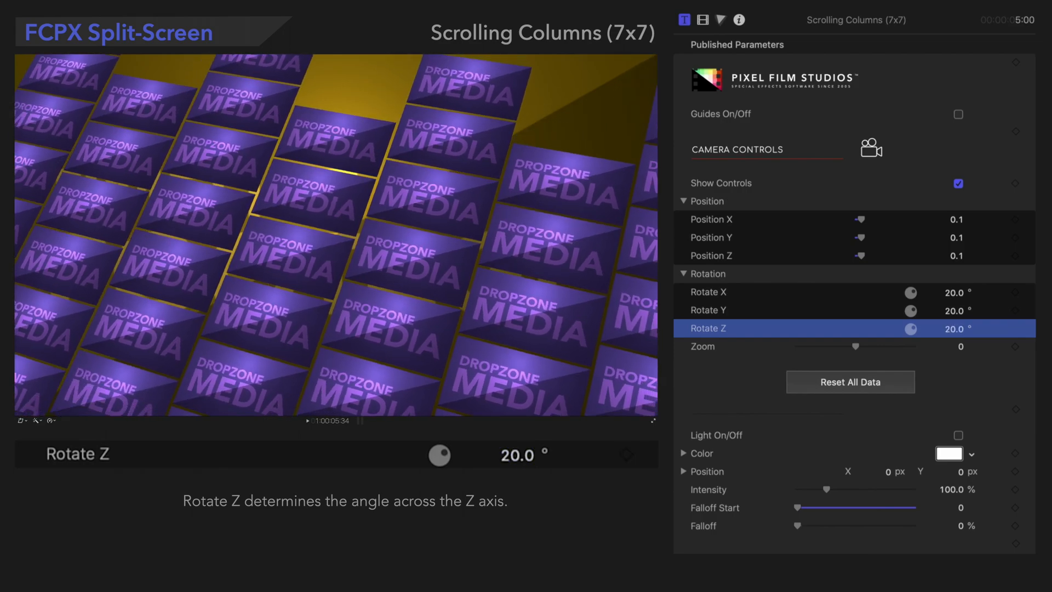
left_click(703, 346)
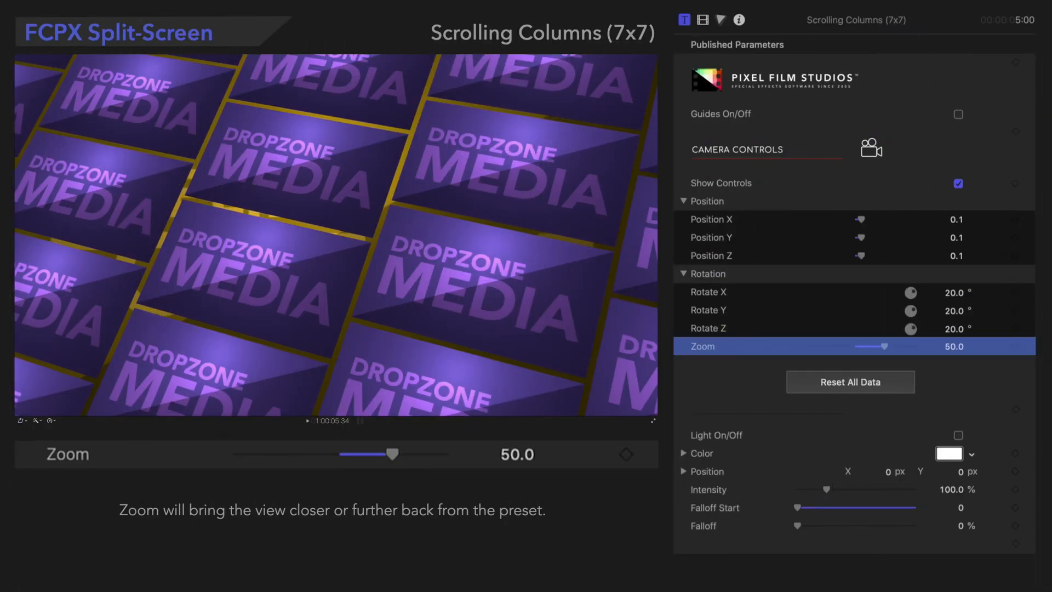
Step: Reset All Data under Camera Controls so the grid is flat and straight again
left_click(850, 381)
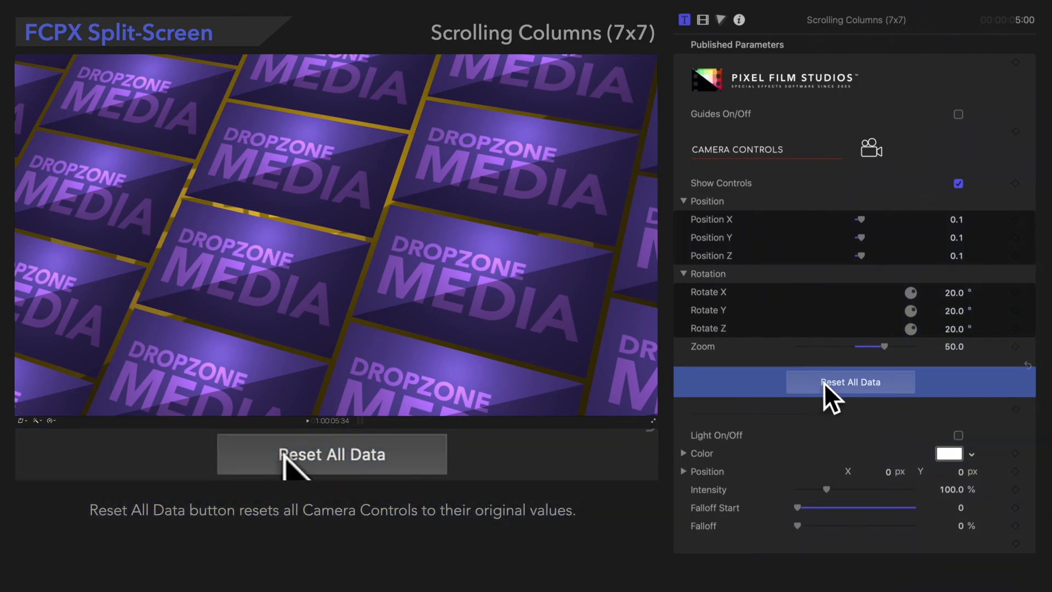
left_click(849, 381)
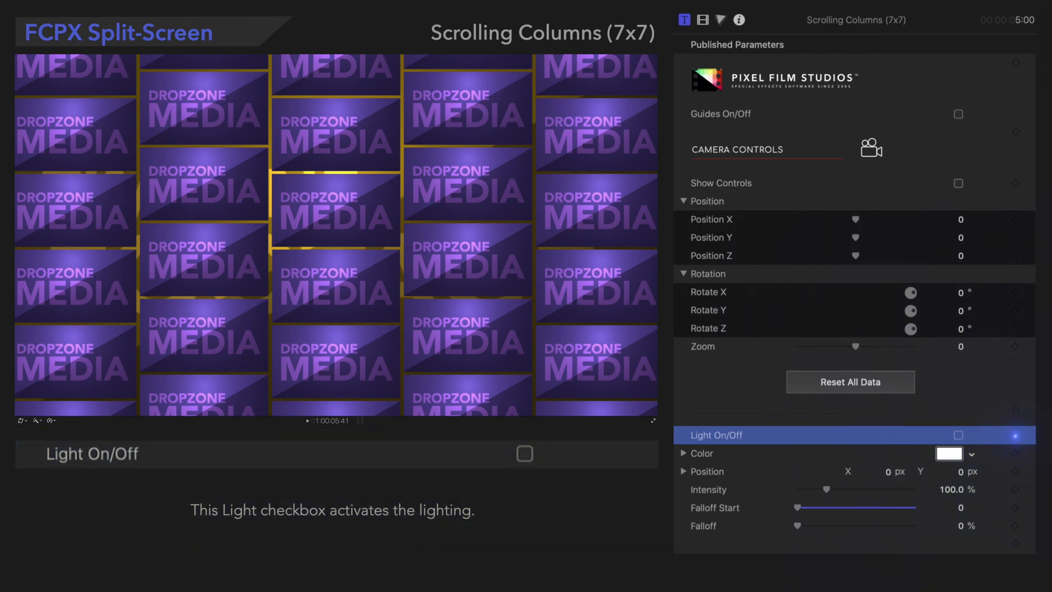
Step: Enable a red light at 400% intensity, falloff start 1000, falloff 100%, positioned at 20, 20 px
left_click(958, 436)
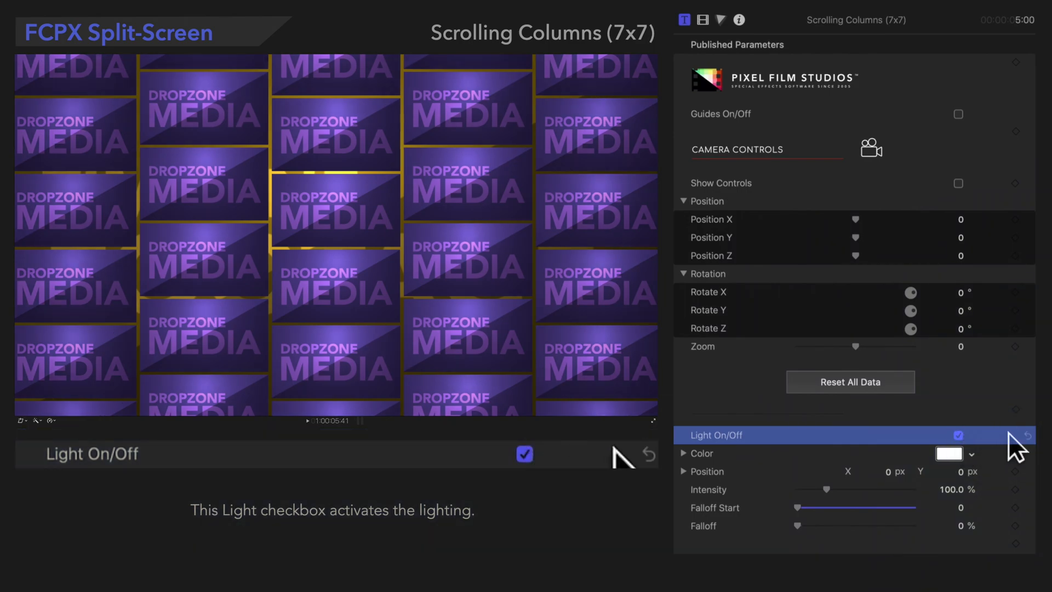
left_click(701, 453)
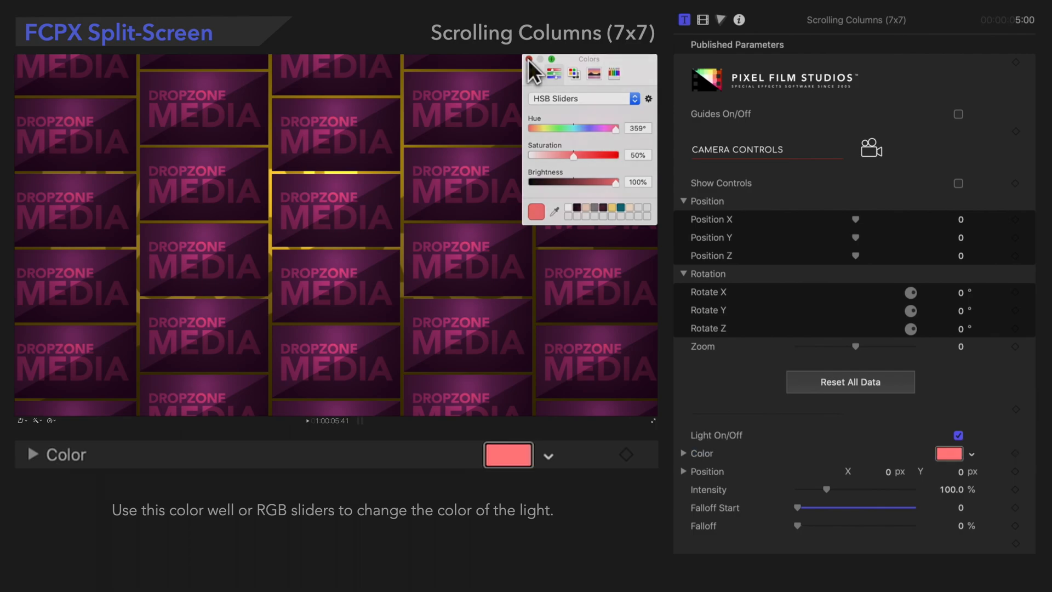
left_click(710, 489)
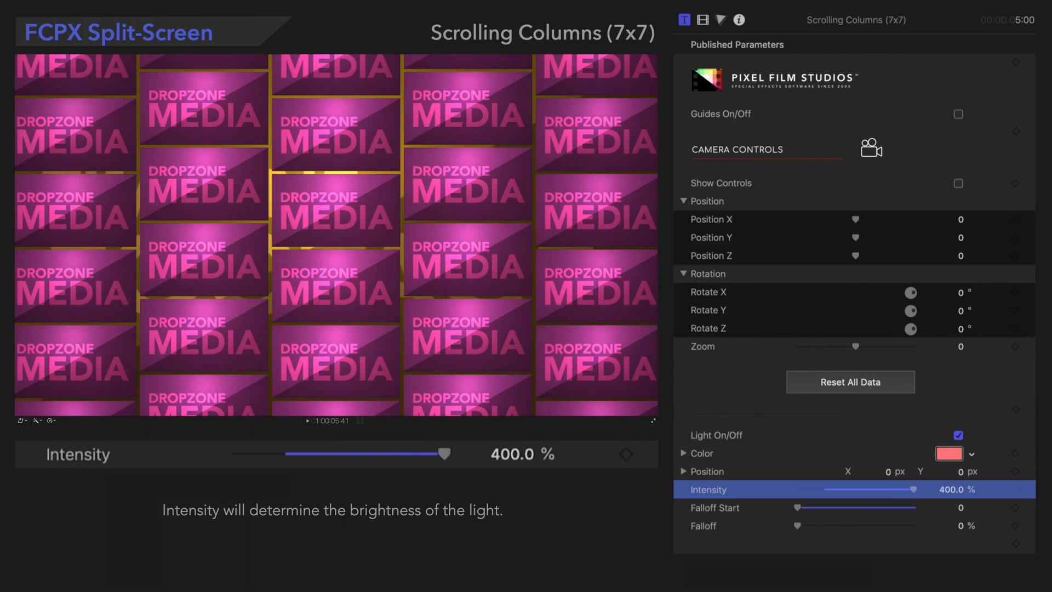
left_click(704, 525)
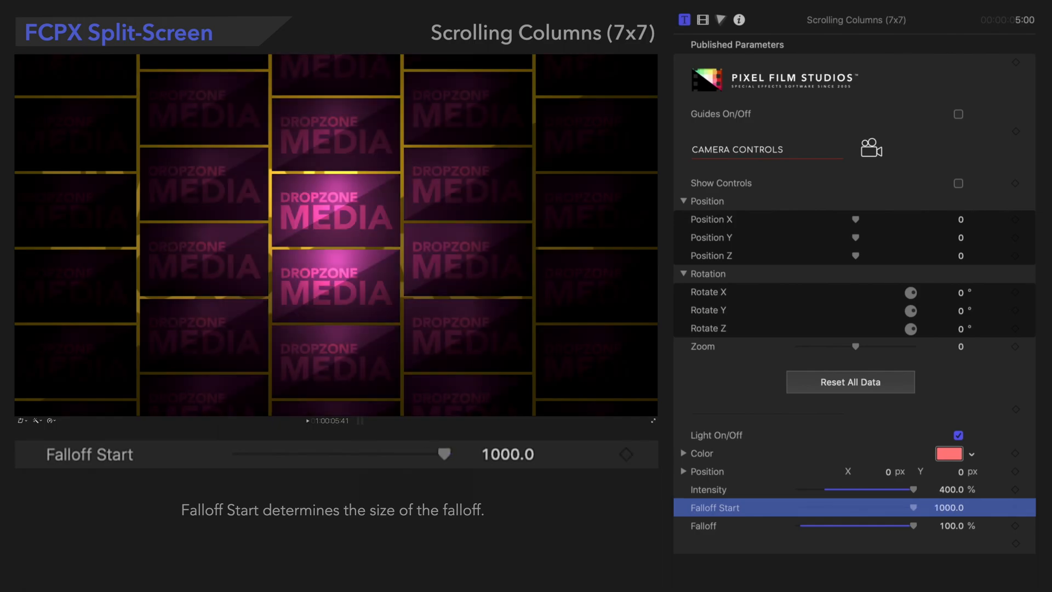
left_click(708, 471)
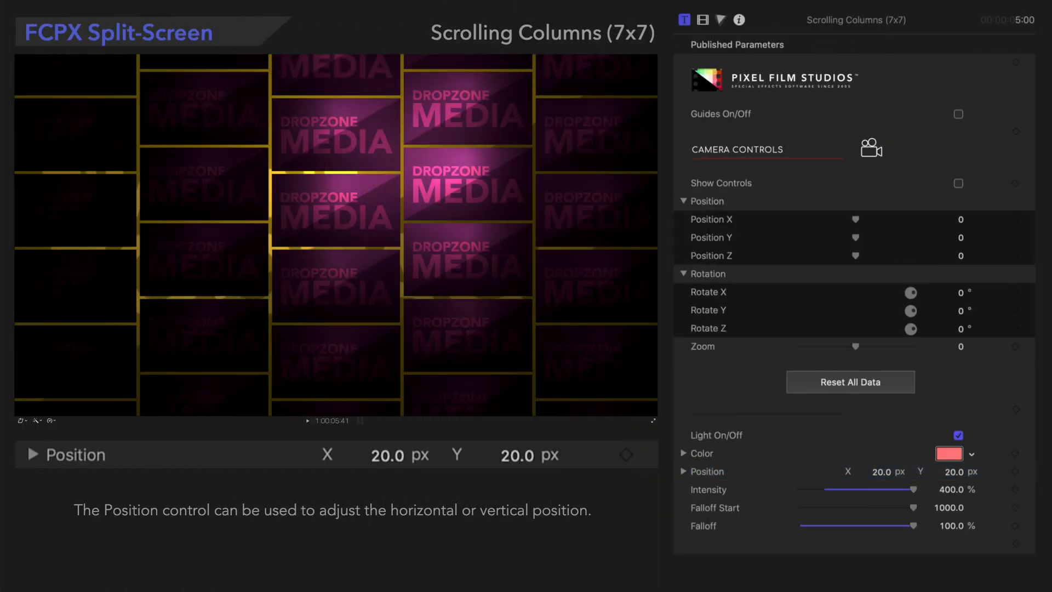
Step: Switch the light off, restore column spread 10 and set clip Roundness to 50
scroll("down", 3)
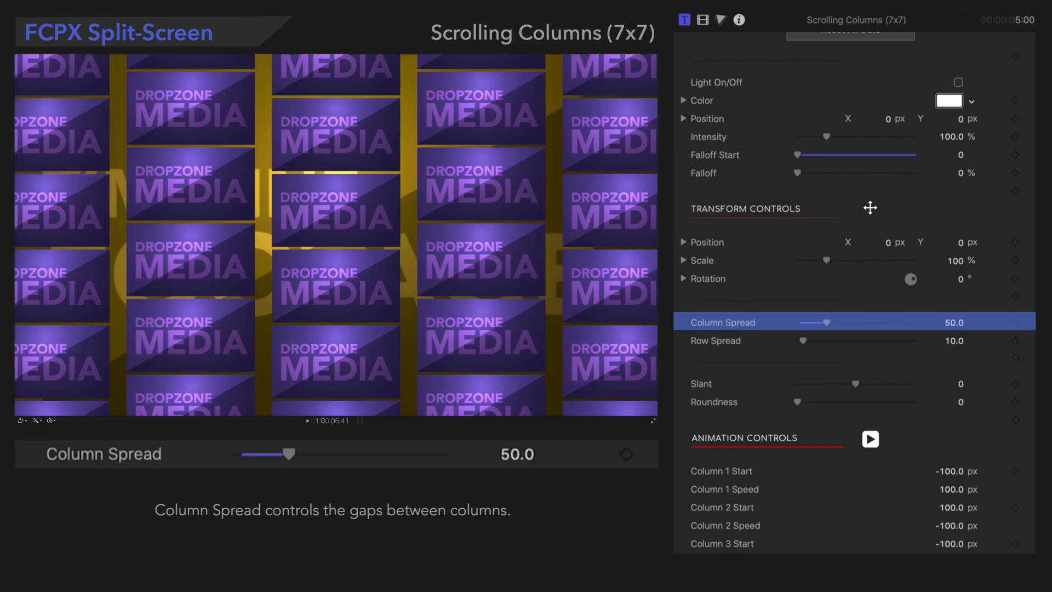
left_click(716, 341)
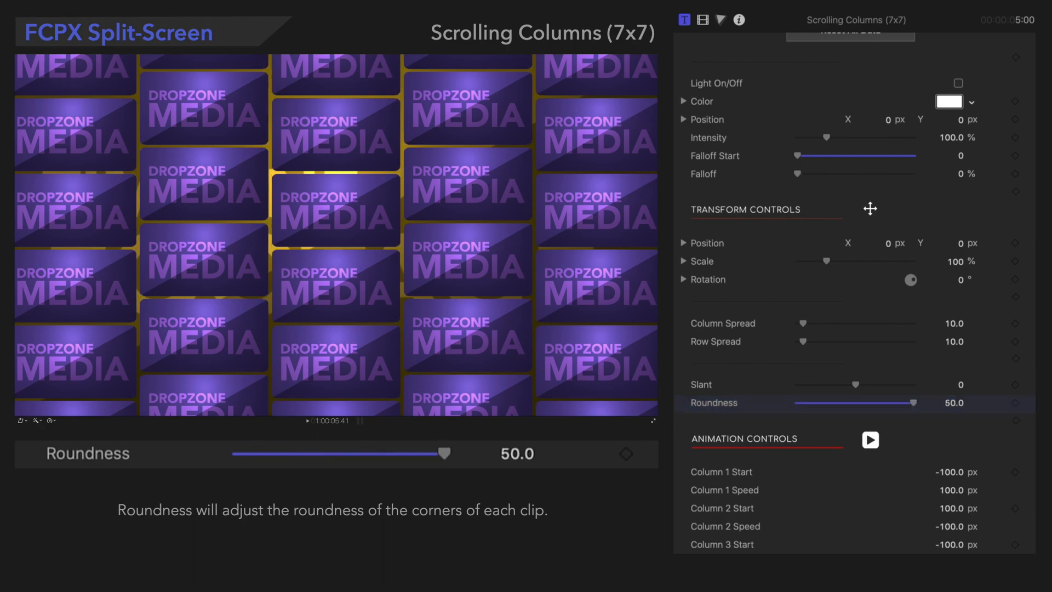
scroll("down", 3)
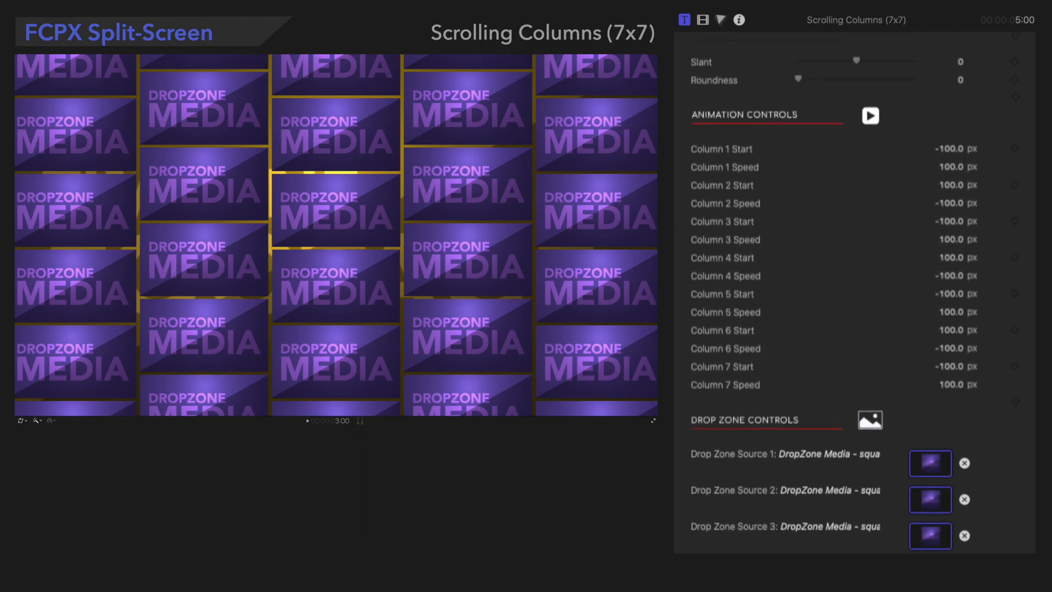
scroll("down", 3)
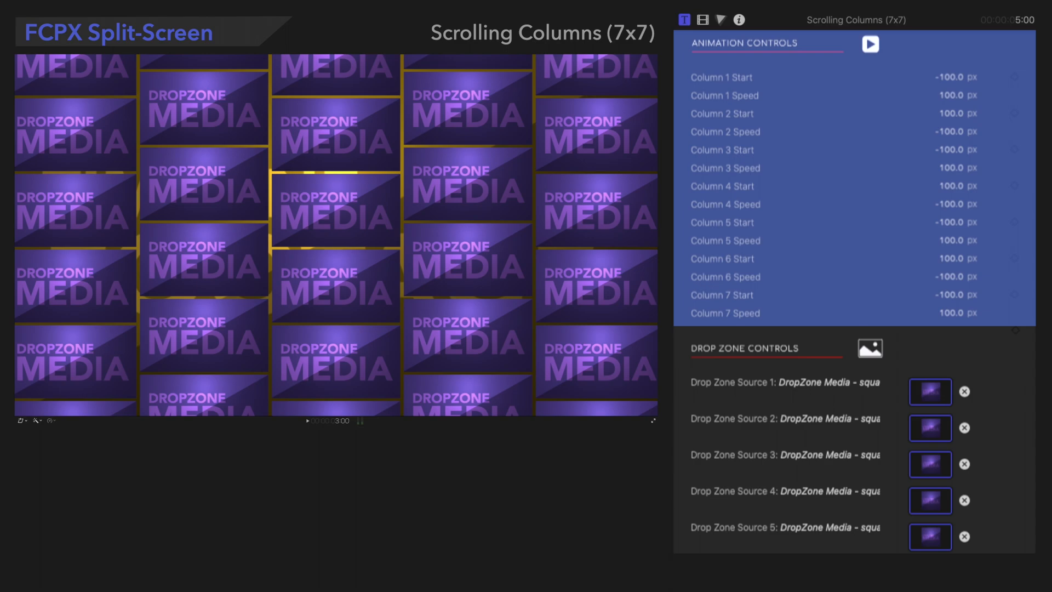
left_click(723, 186)
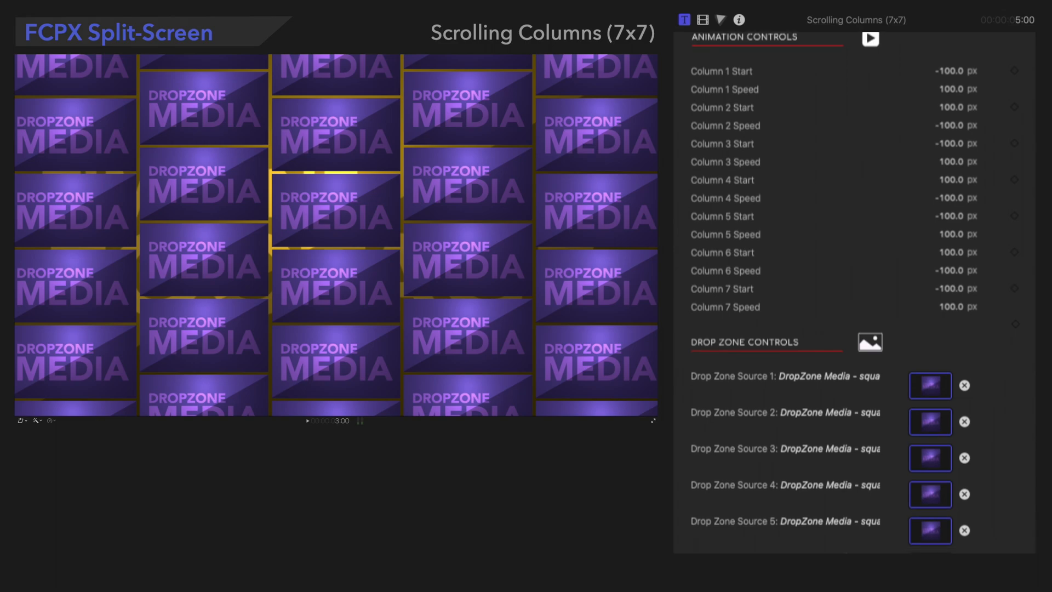
Step: Enable Stylize Mask frames at 100% opacity, width 10, coloured purple
scroll("down", 3)
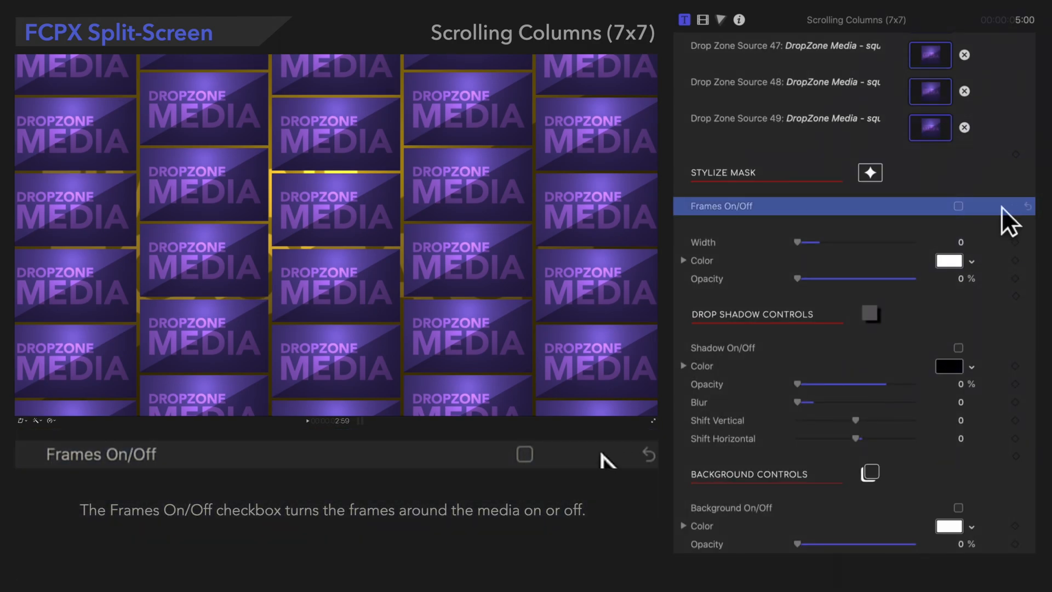
left_click(524, 454)
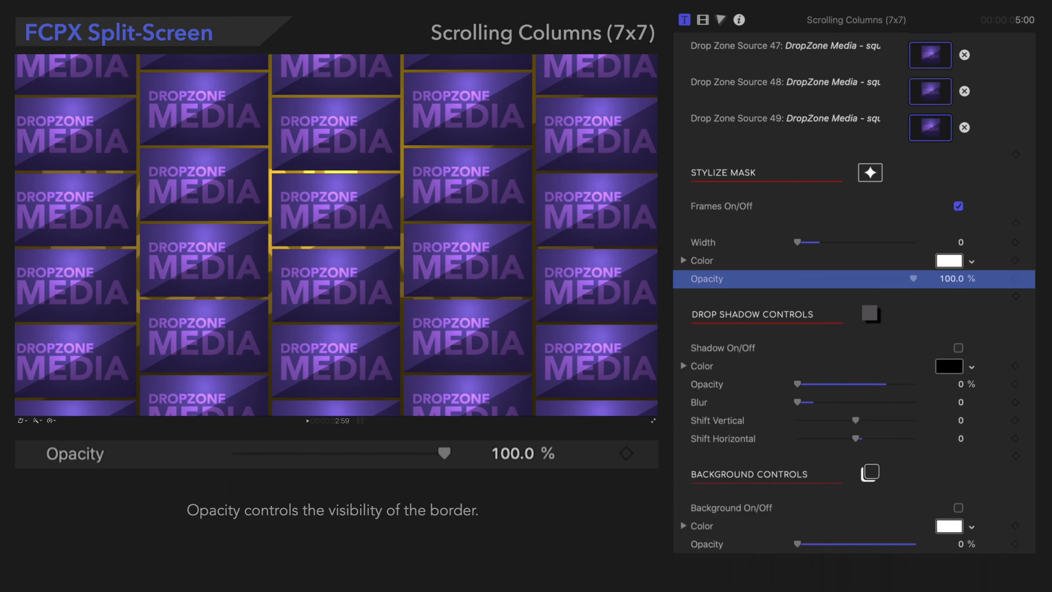
left_click(702, 242)
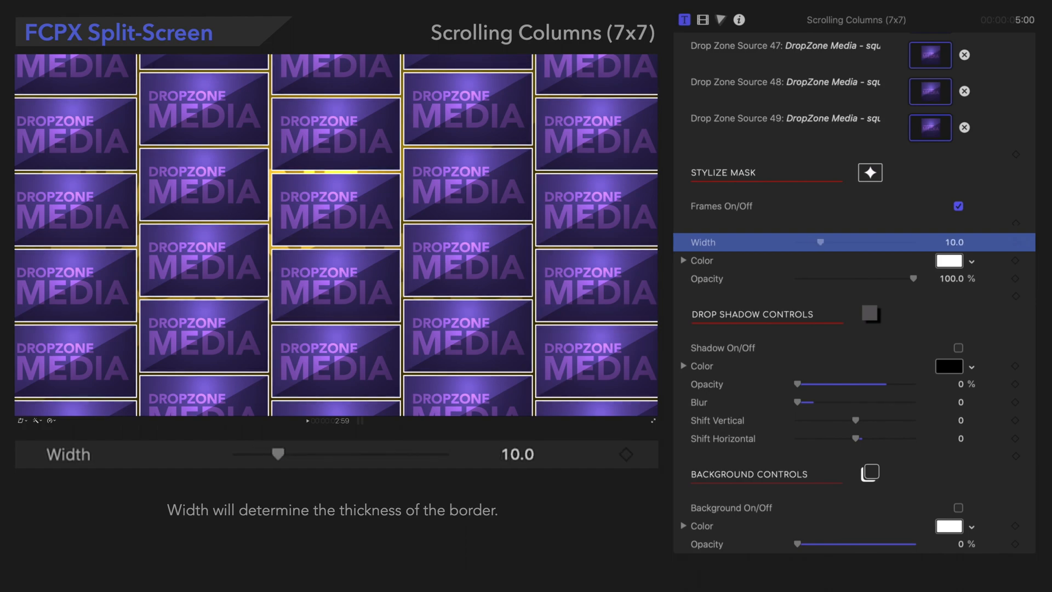
left_click(701, 261)
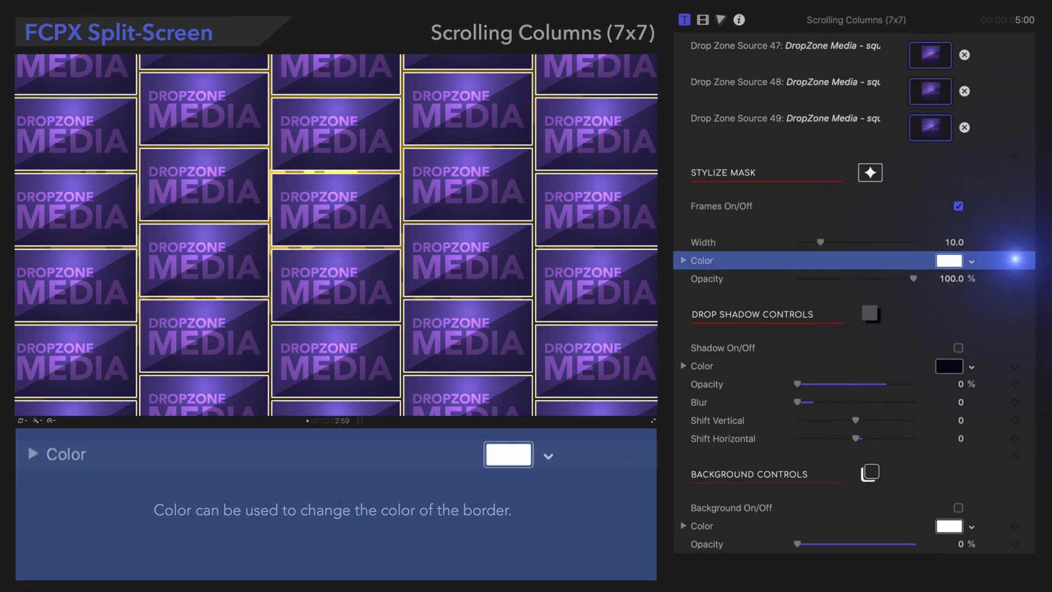
left_click(949, 261)
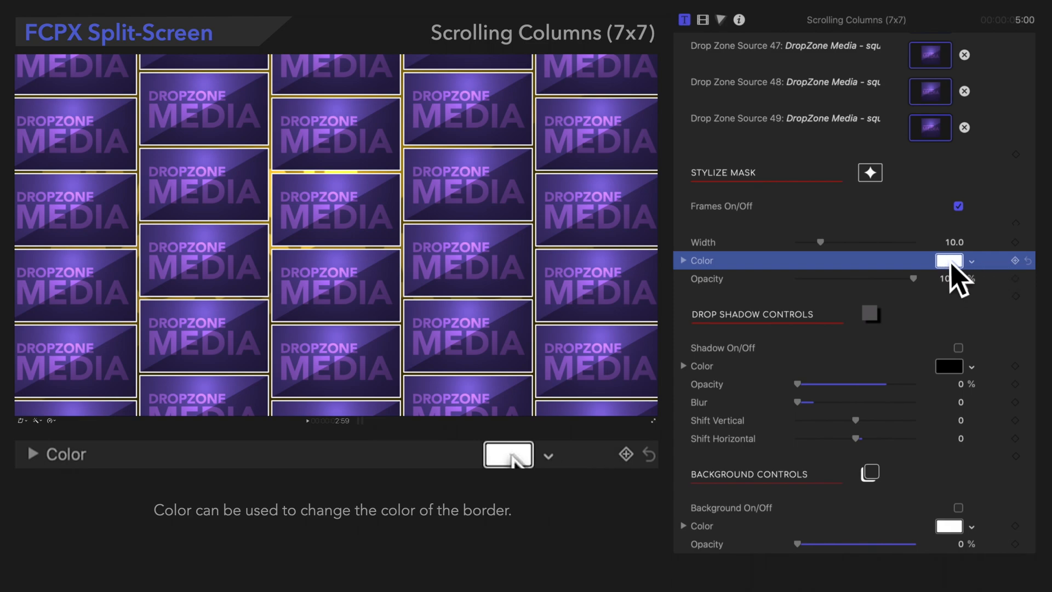
left_click(949, 261)
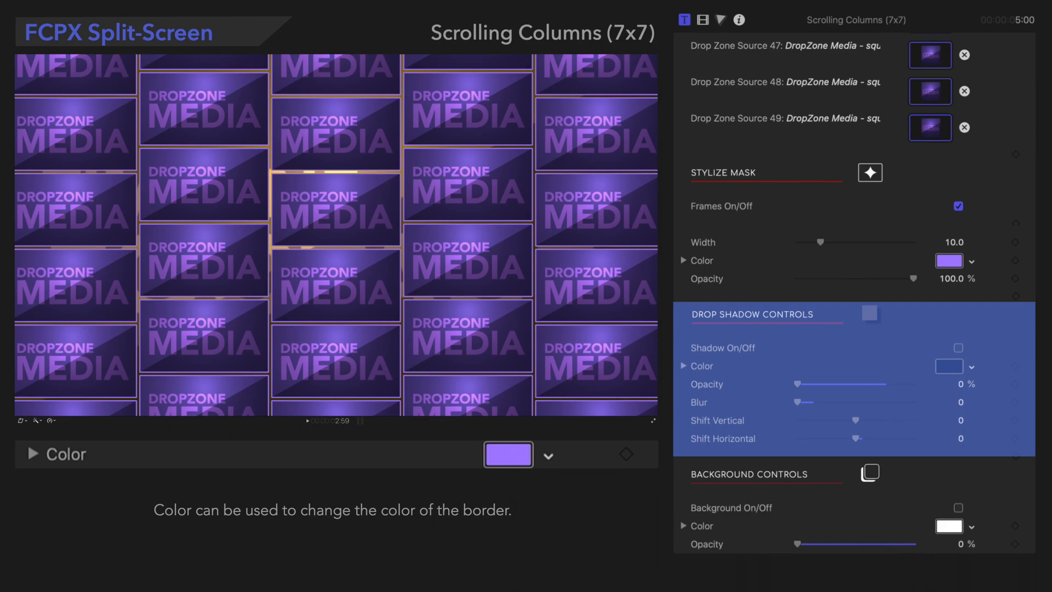
Step: Turn the frames off and enable the drop shadow behind the media
left_click(724, 347)
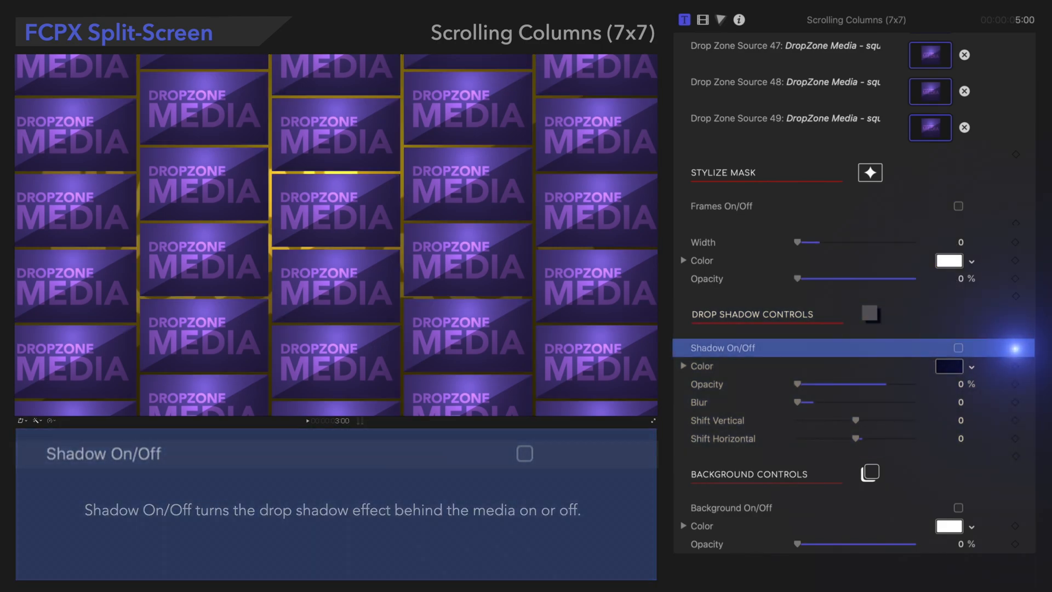
left_click(959, 348)
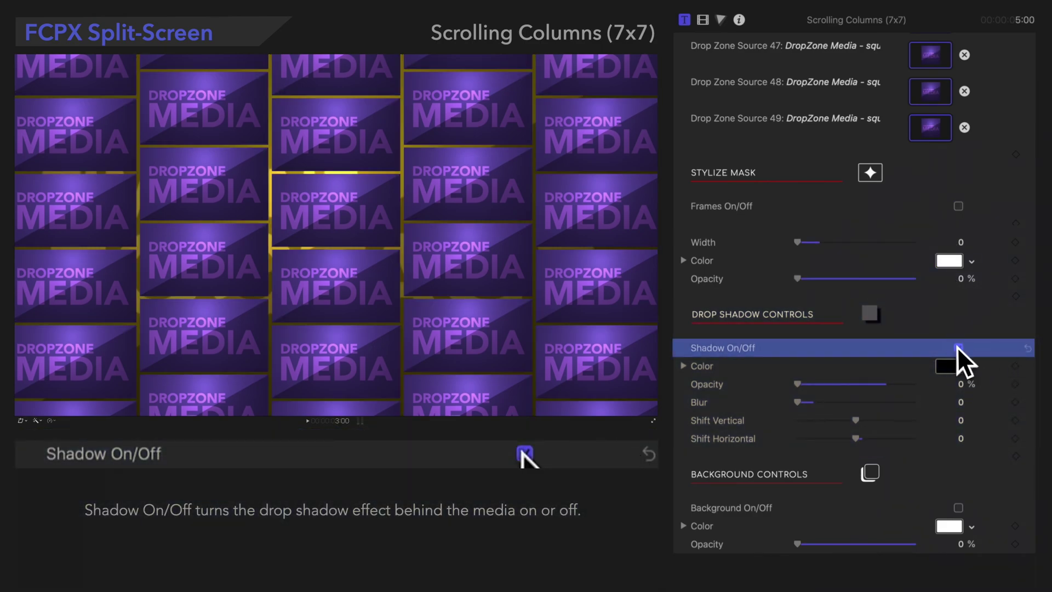
left_click(957, 350)
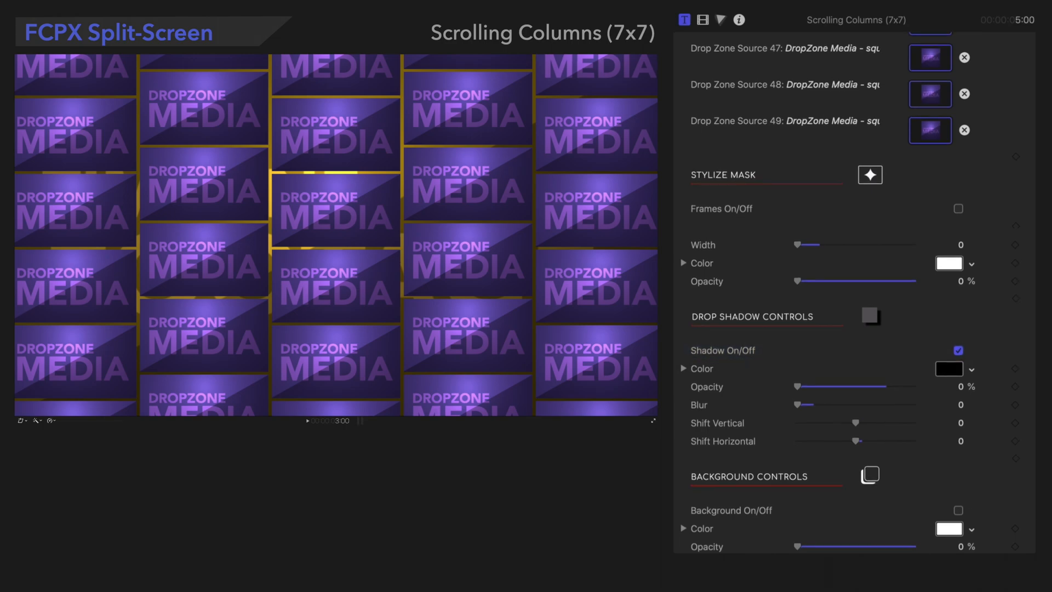
scroll("up", 3)
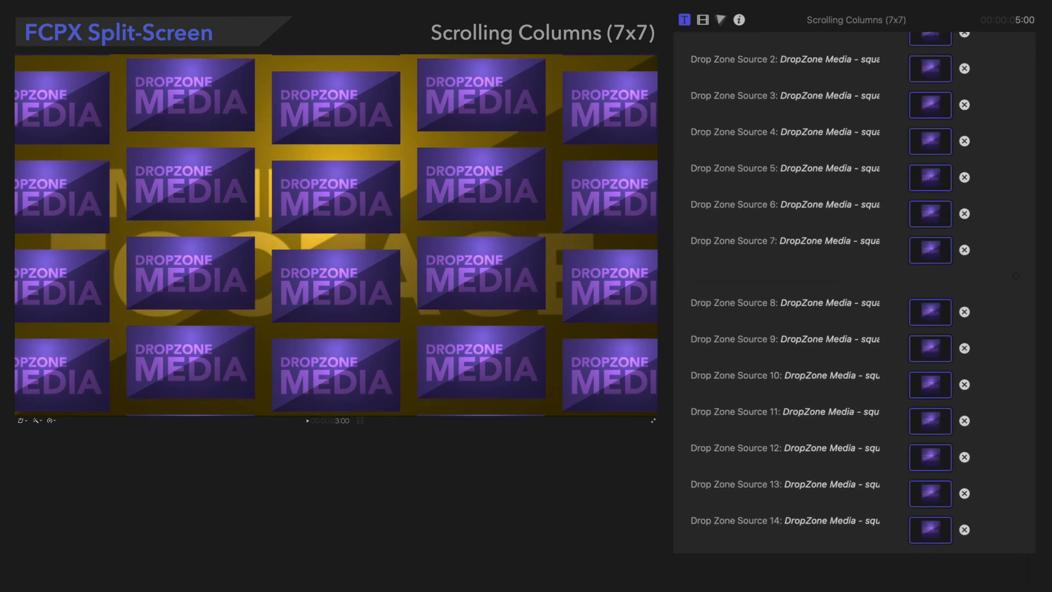
scroll("down", 3)
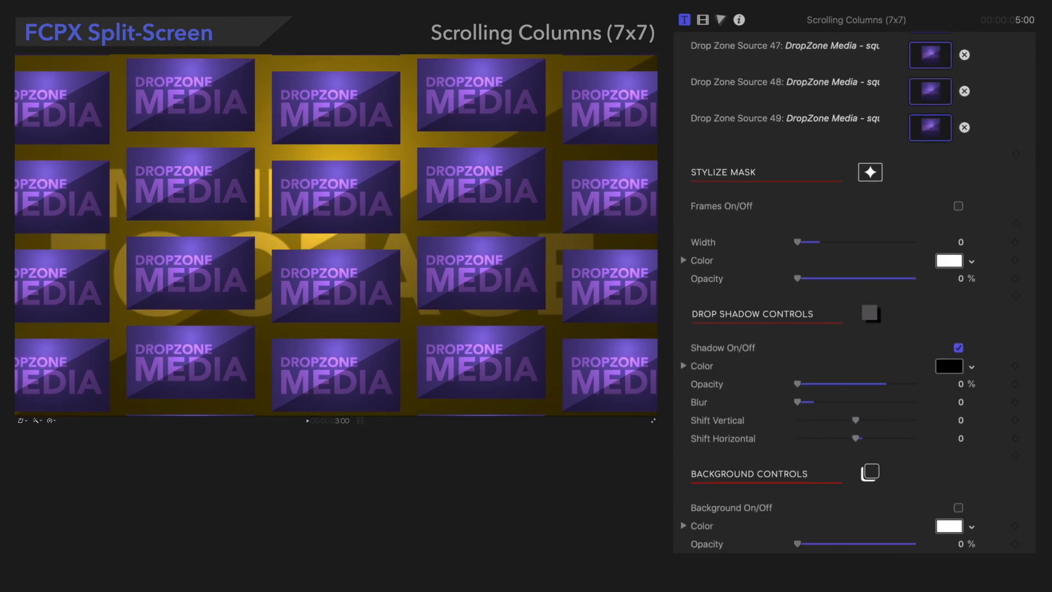
Step: Set the shadow to 100% opacity, shifted 20 vertically and horizontally, blur 50
left_click(707, 389)
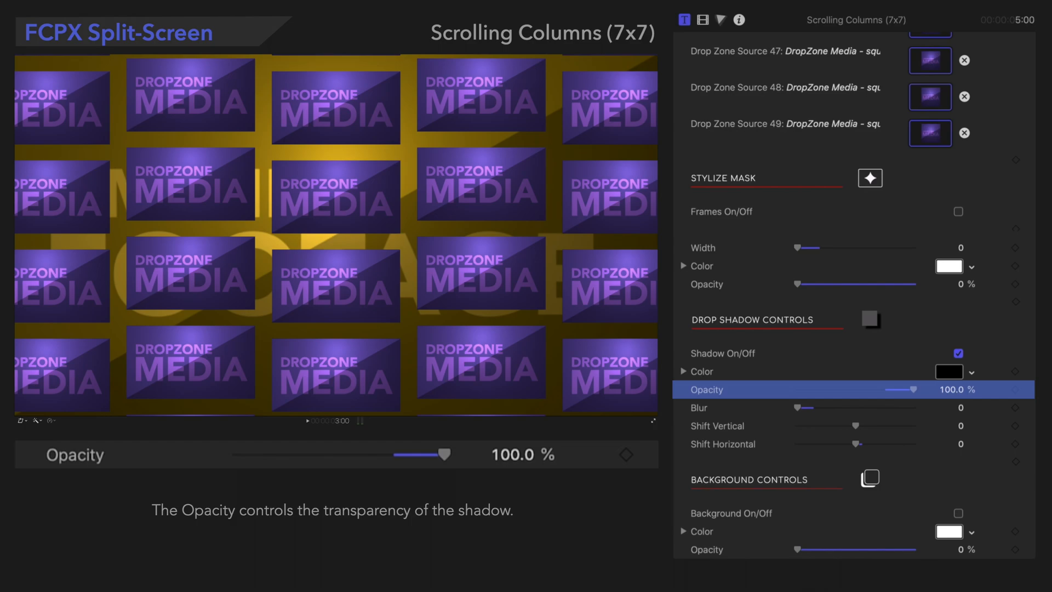
left_click(718, 421)
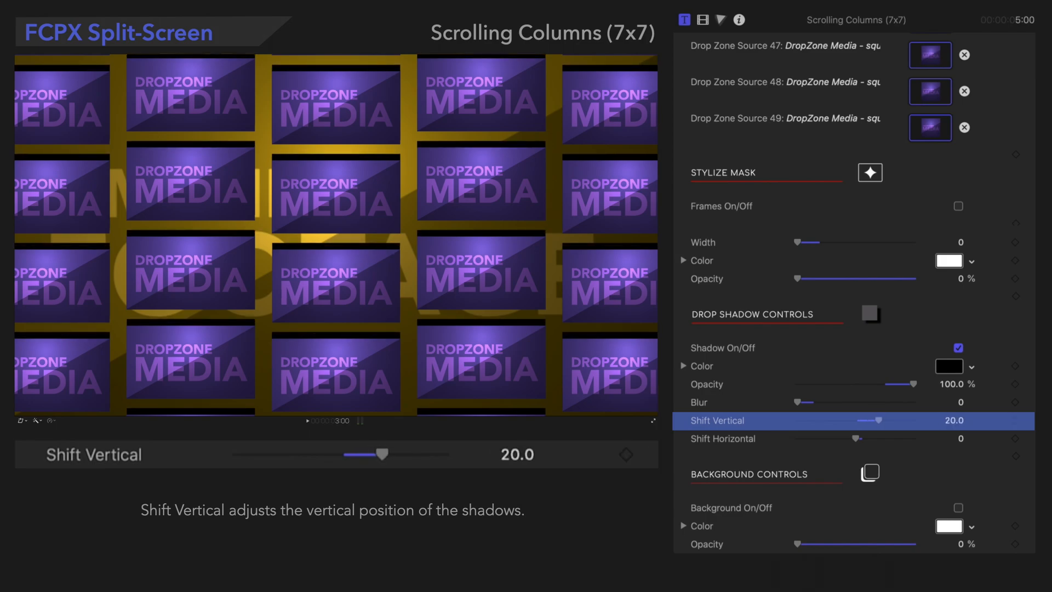
left_click(723, 438)
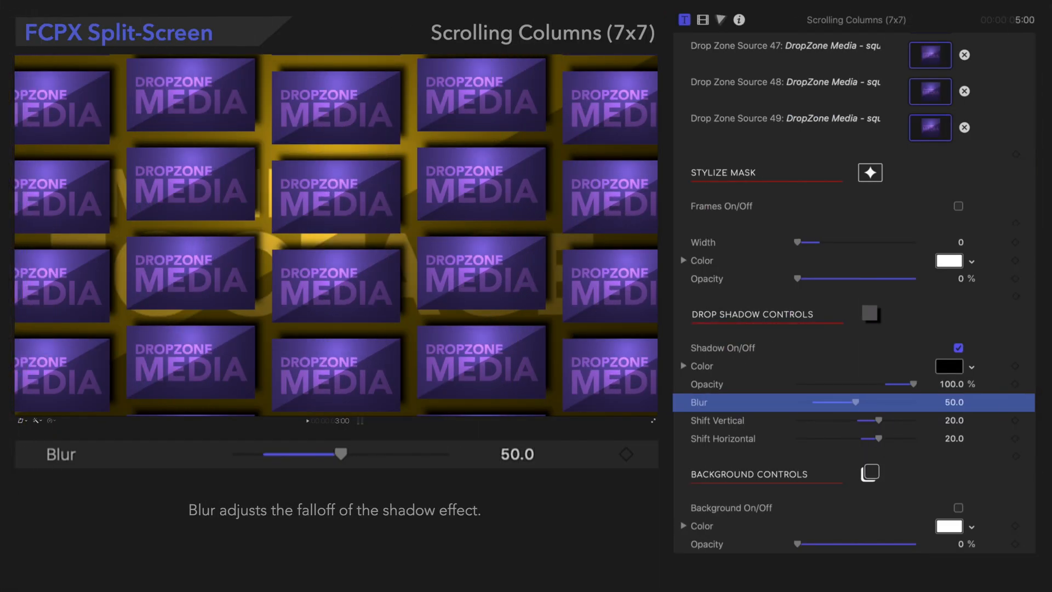
Step: Disable the drop shadow and enable a white background at 100% opacity
left_click(752, 473)
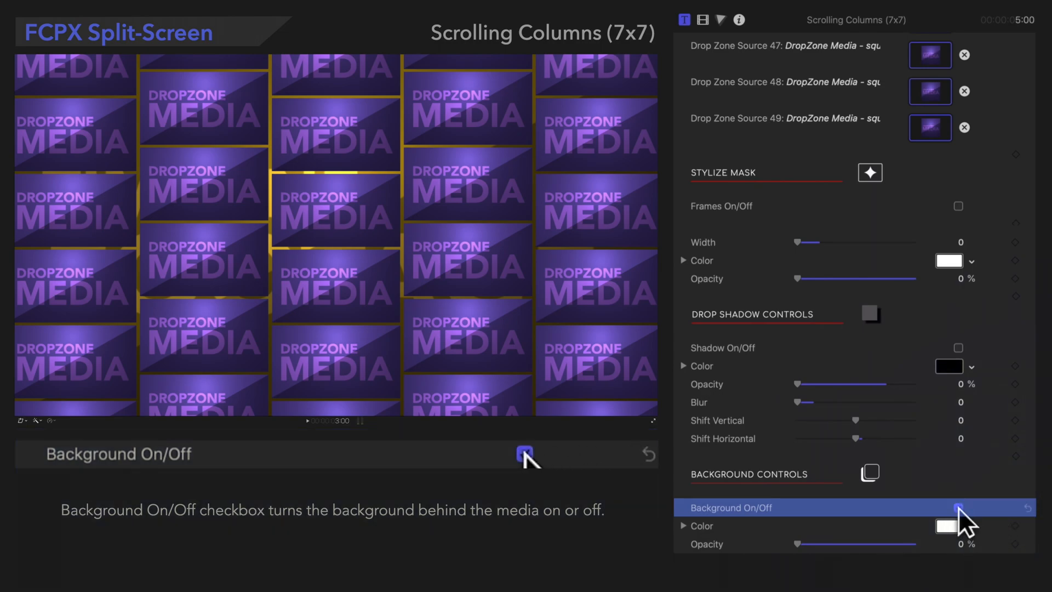
left_click(958, 507)
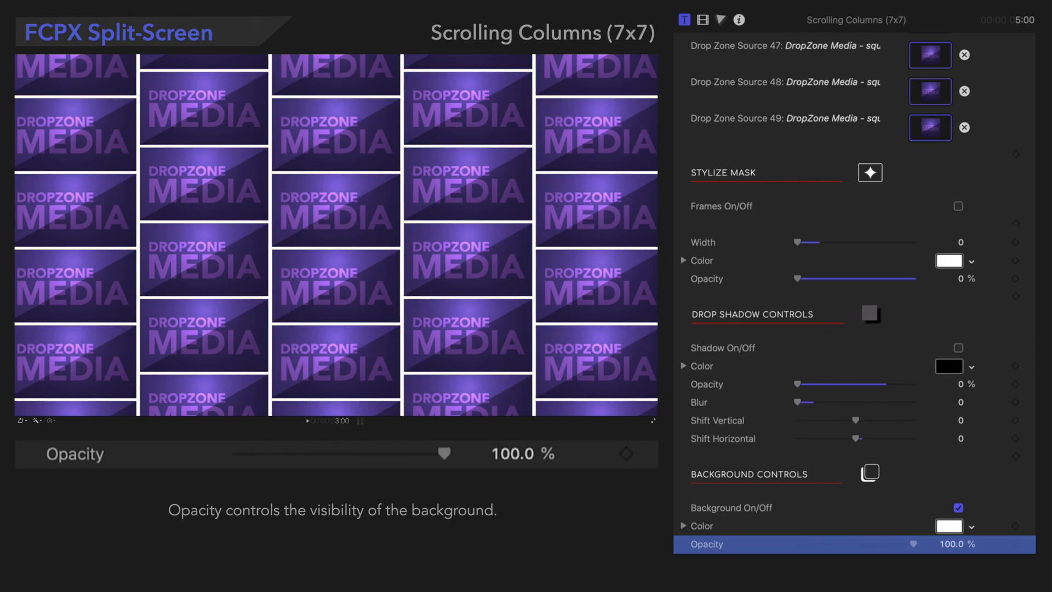
left_click(703, 525)
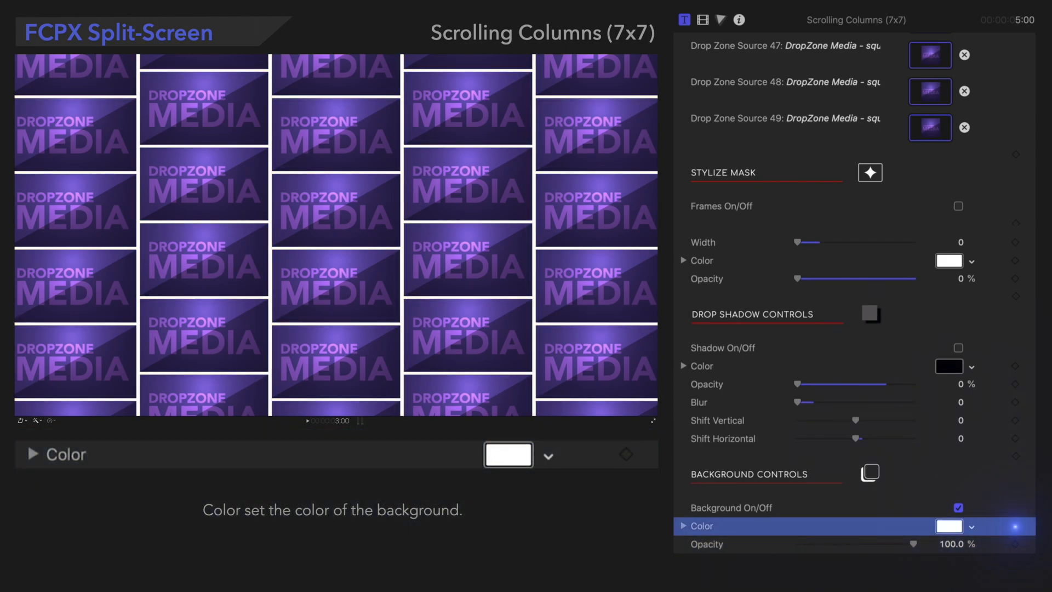